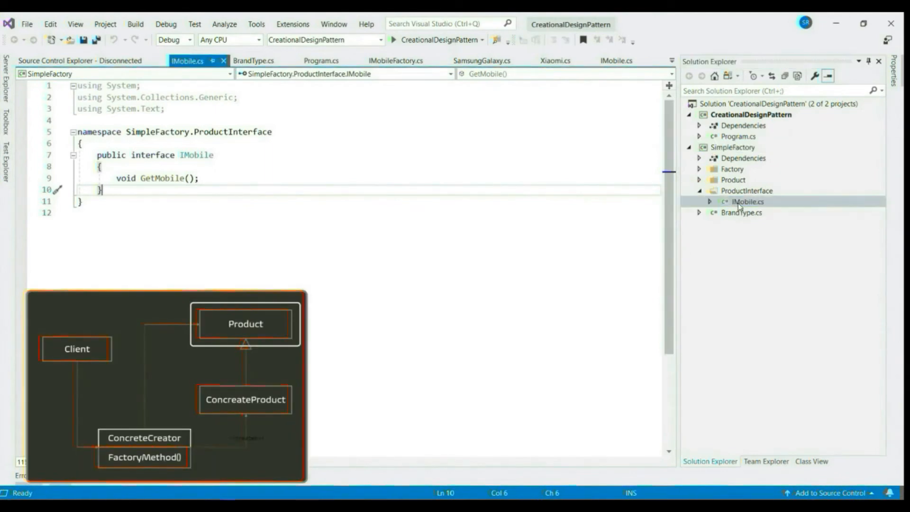
# - Open Samsung.cs from the Product folder, then select the SimpleFactory project
pyautogui.click(732, 180)
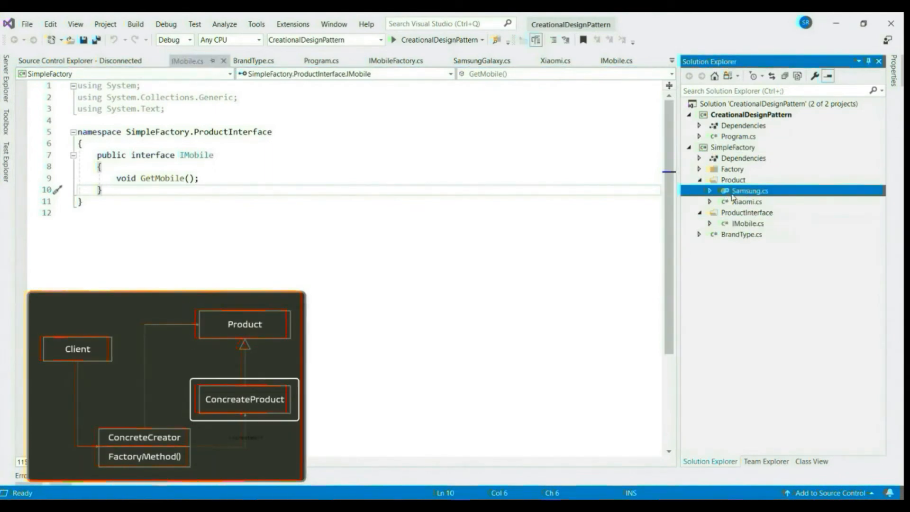
pyautogui.doubleClick(749, 190)
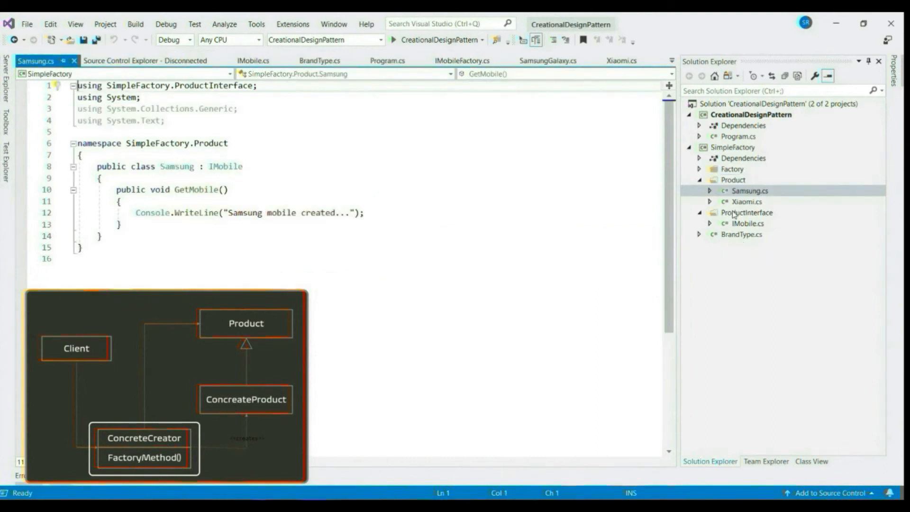
pyautogui.click(747, 210)
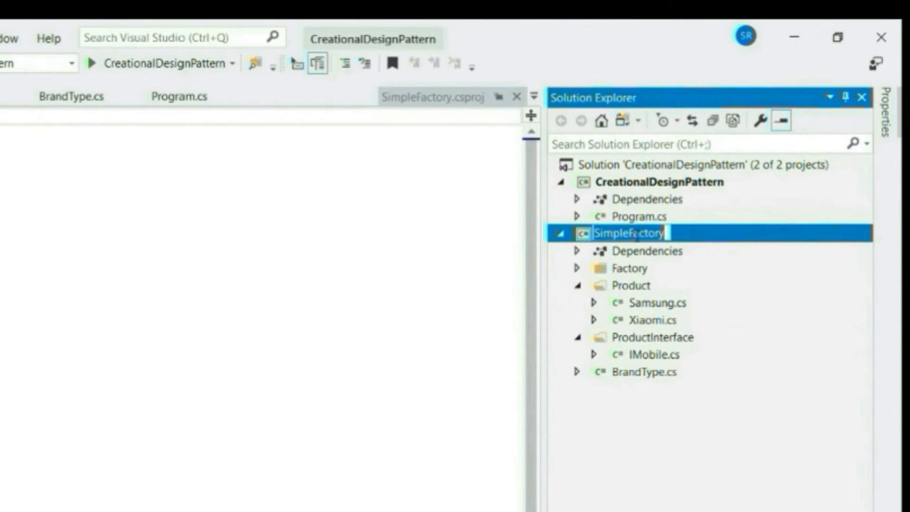
# - Rename SimpleFactory to FactoryMethod and collapse the Product folder
pyautogui.write('Facto')
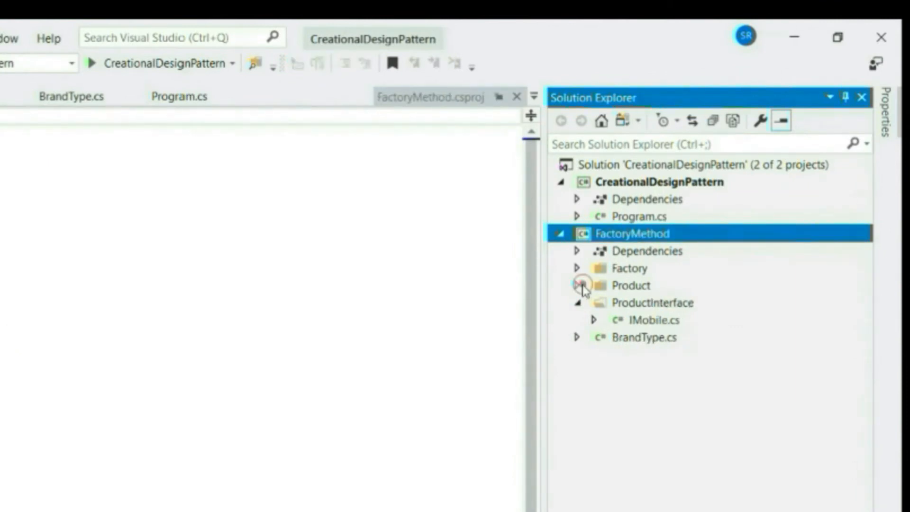
pyautogui.click(652, 303)
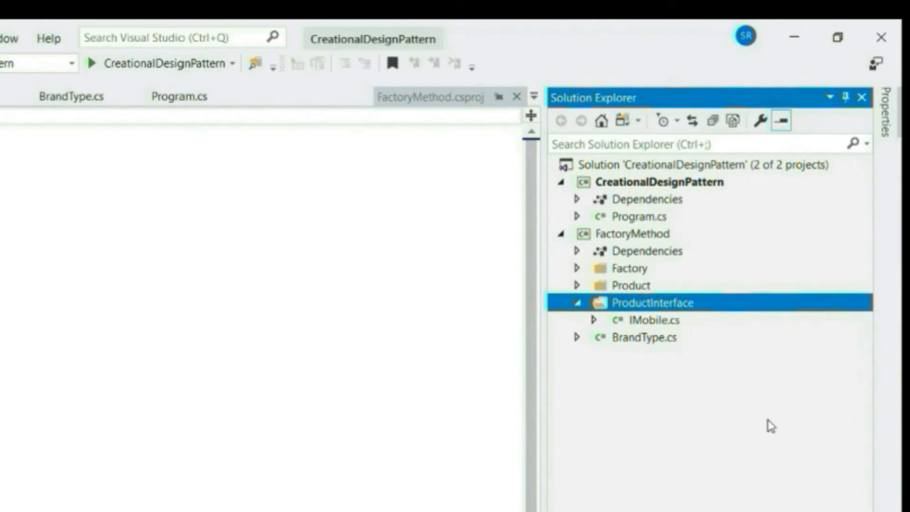
pyautogui.click(576, 285)
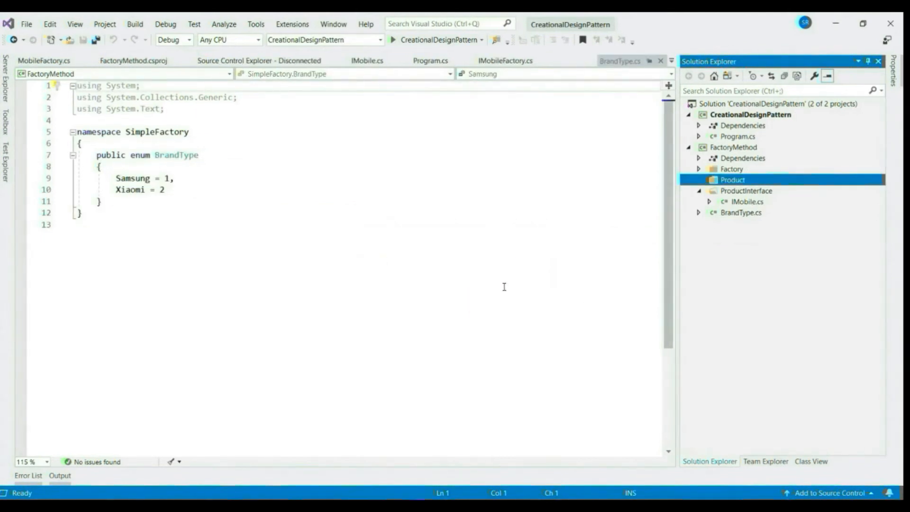
# - Give each new product class a GetMobile creation message, e.g. "XiaomiRemi6 mob..."
pyautogui.click(740, 212)
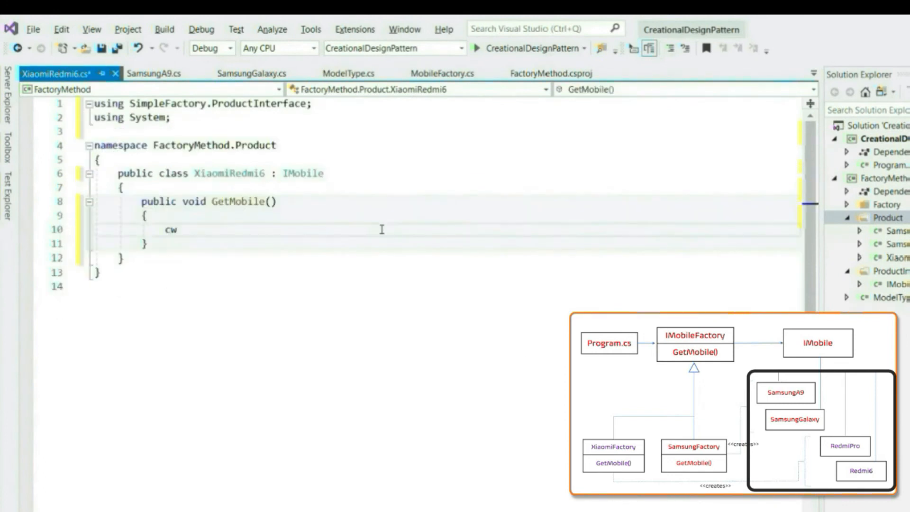
pyautogui.write('Console.WriteLine("XiaomiRemi6 mob");')
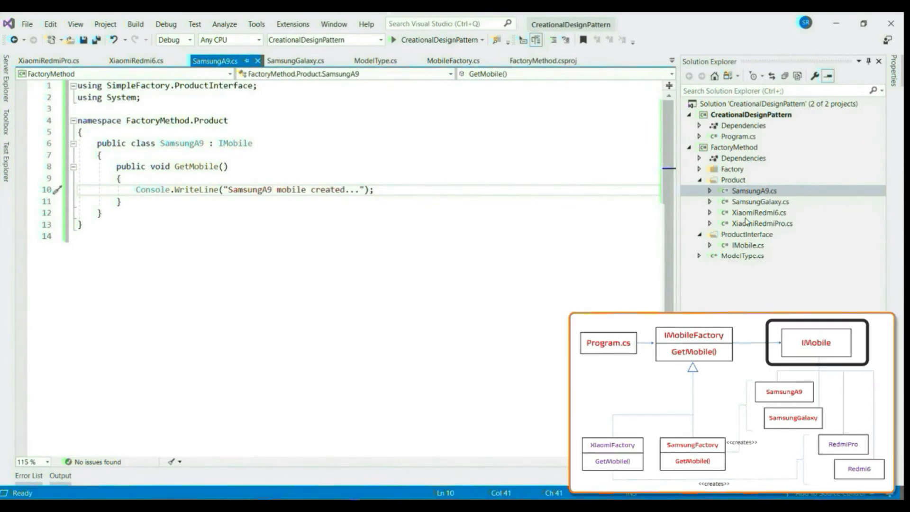
pyautogui.moveTo(719, 200)
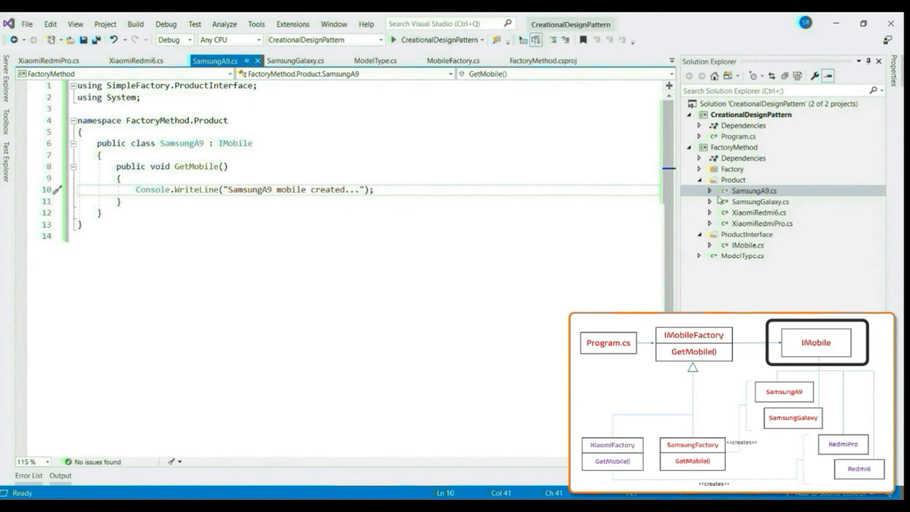
# - Expand the Factory folder to review MobileFactory.cs, then begin adding a new item
pyautogui.click(732, 169)
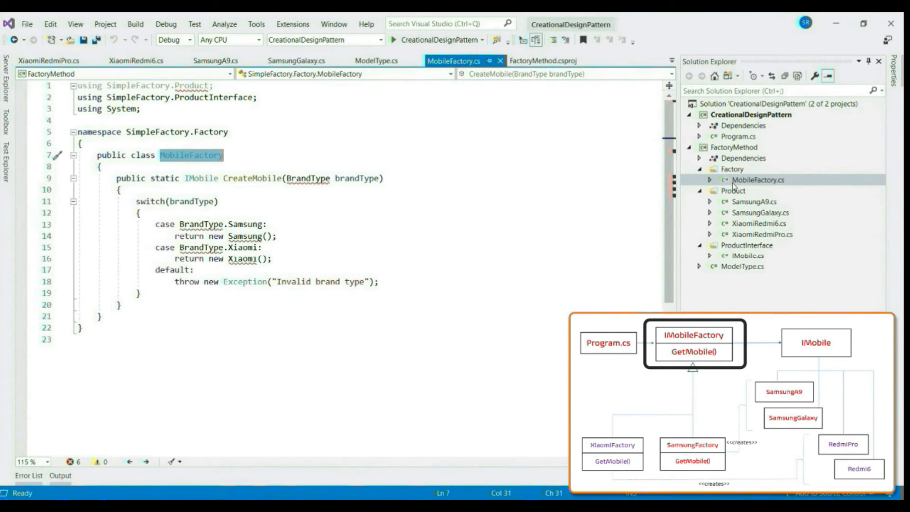
pyautogui.rightClick(732, 147)
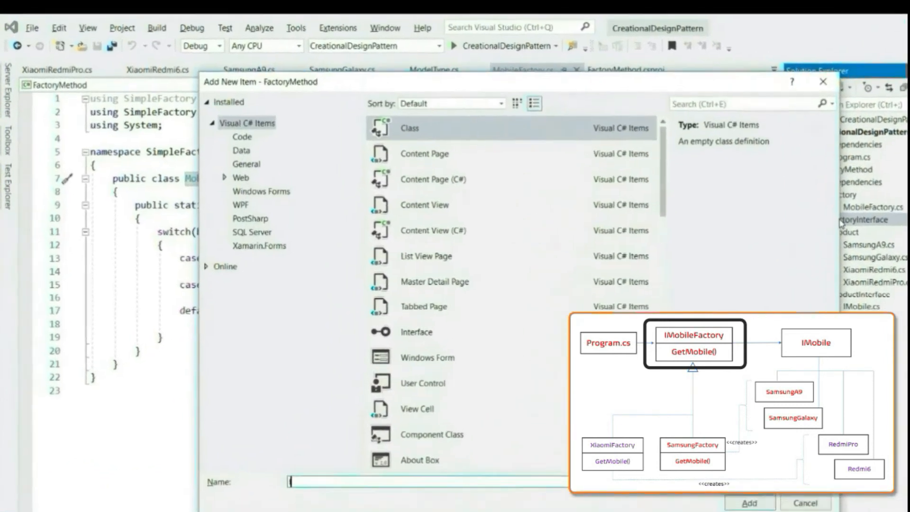
# - Create IMobileFactory declaring IMobile GetMobile(ModelType modelType)
pyautogui.write('IMobileFacto')
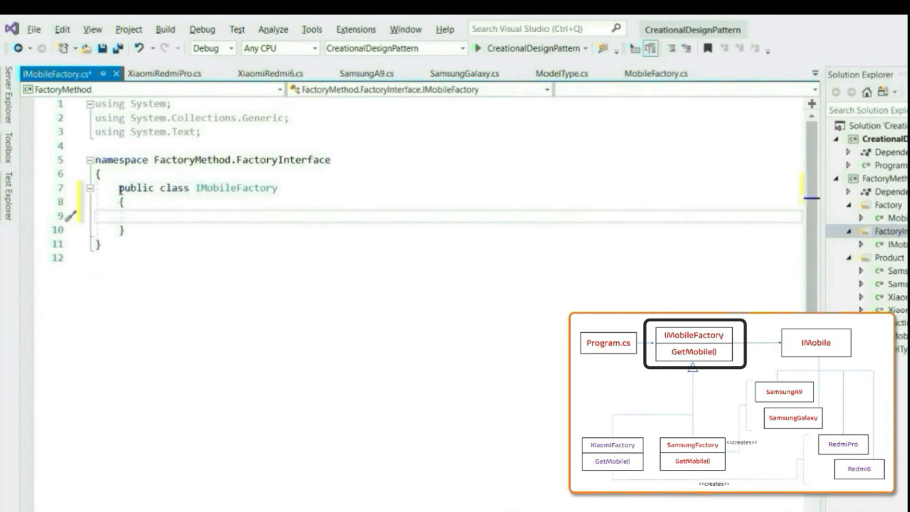
pyautogui.write('IMobile GetMobile(ModelType')
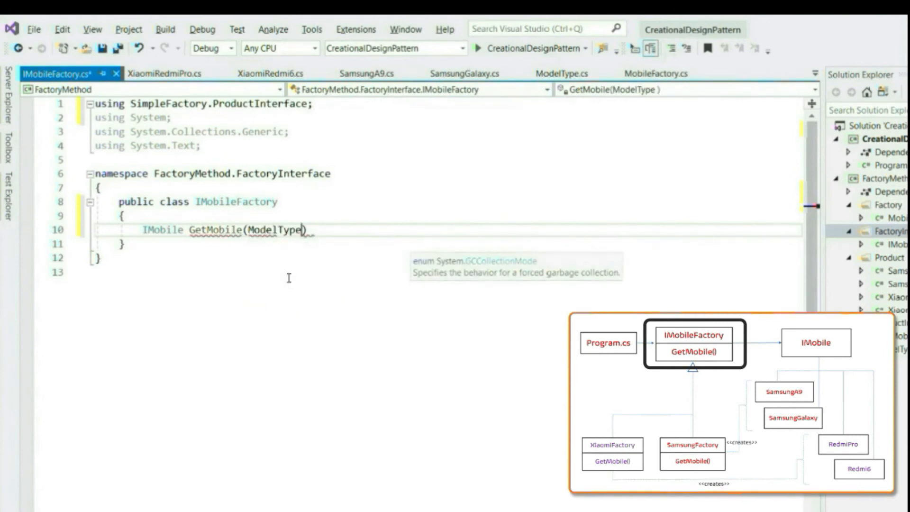
pyautogui.write('modelTy')
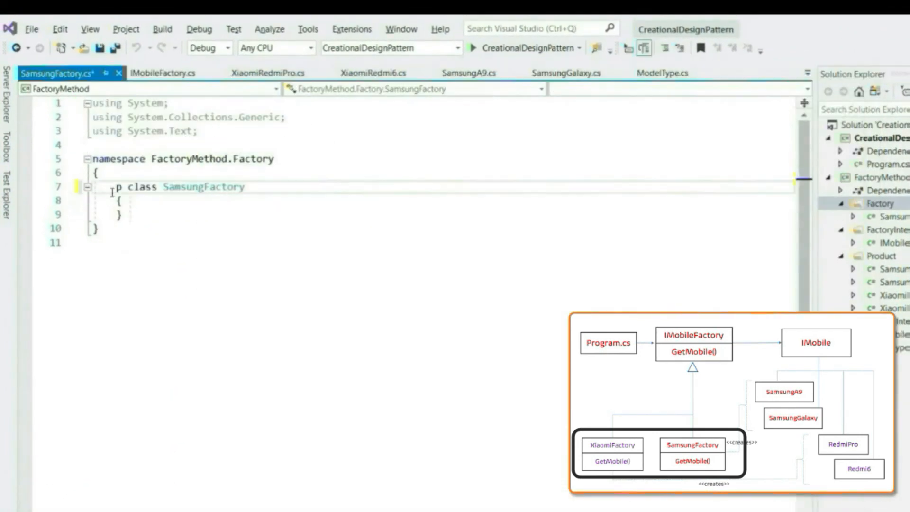
# - Implement IMobile GetMobile in SamsungFactory with a modelType switch and a Galaxy case
pyautogui.write('I')
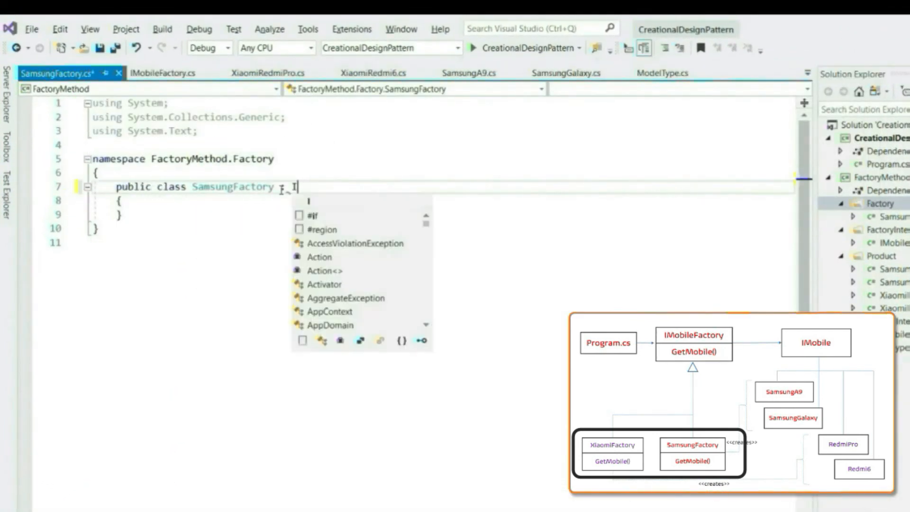
pyautogui.write('IMobileFactory')
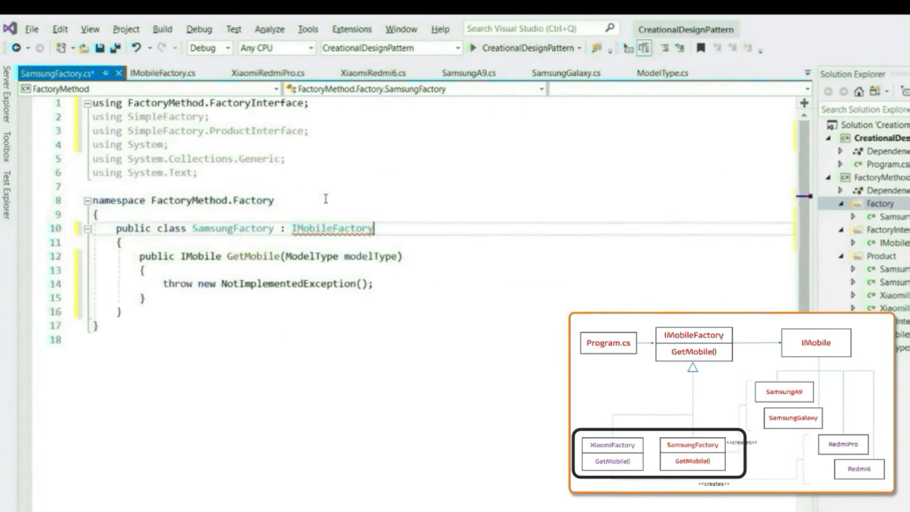
pyautogui.write('switch')
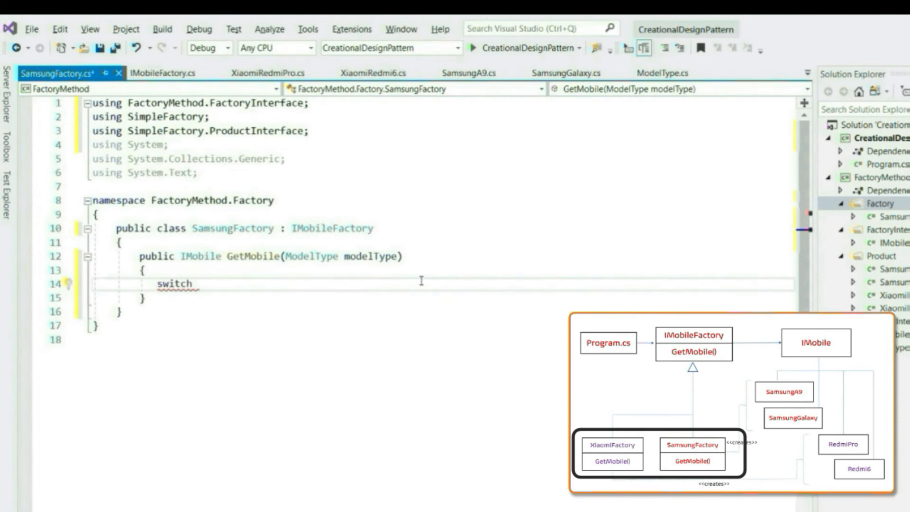
pyautogui.write('(modelType')
pyautogui.write('case M')
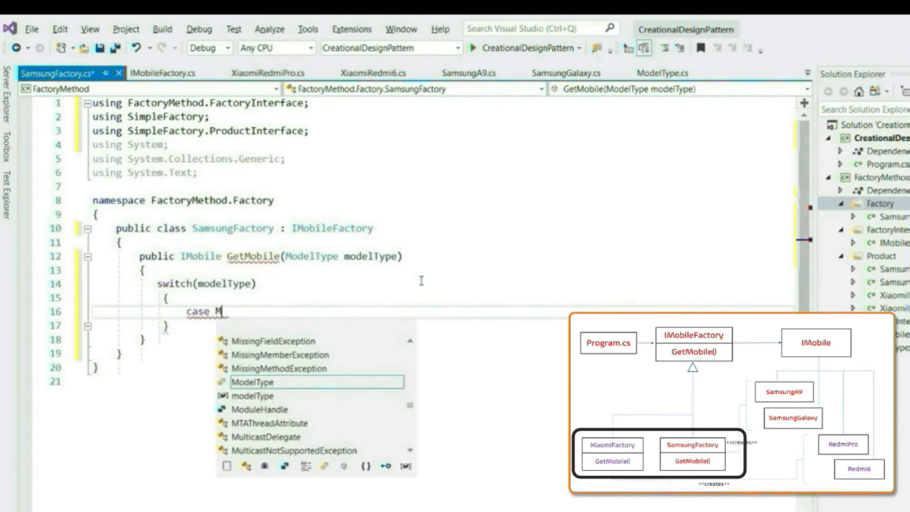
pyautogui.write('odelType.Galaxy:')
pyautogui.write('case ModelType.')
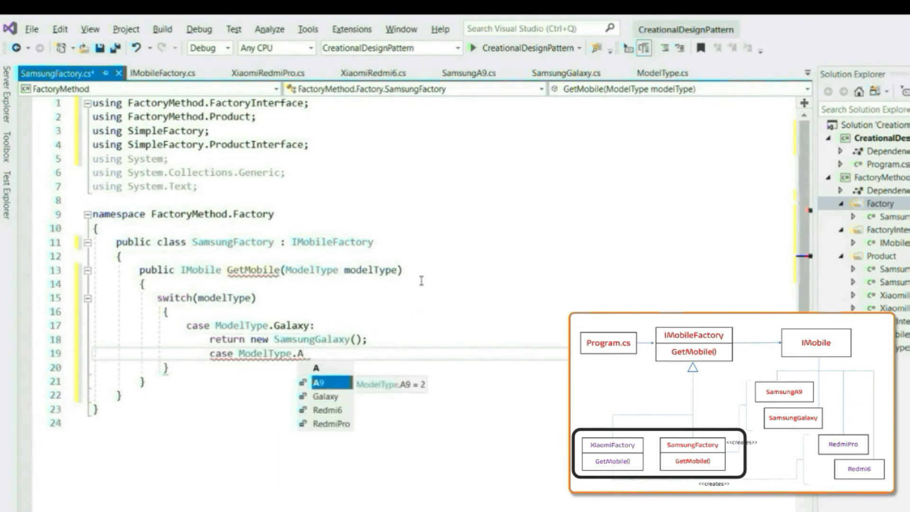
# - Add an A9 case returning new SamsungA9 and a default throwing an "Invalid model" exception
pyautogui.write('A9:')
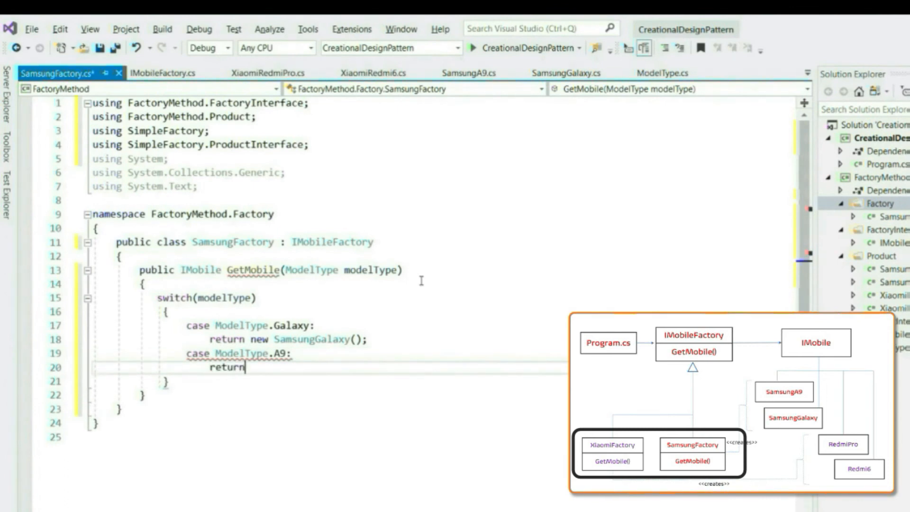
pyautogui.write('new Sam')
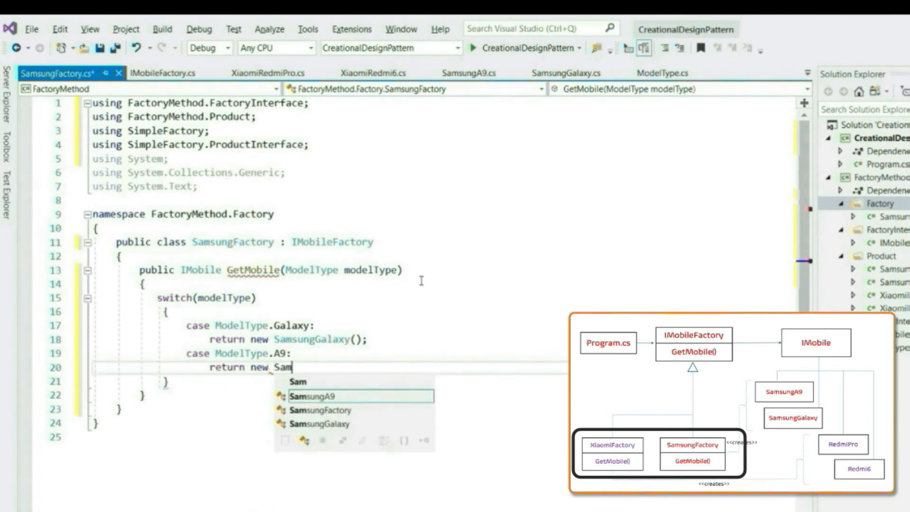
pyautogui.press('Tab')
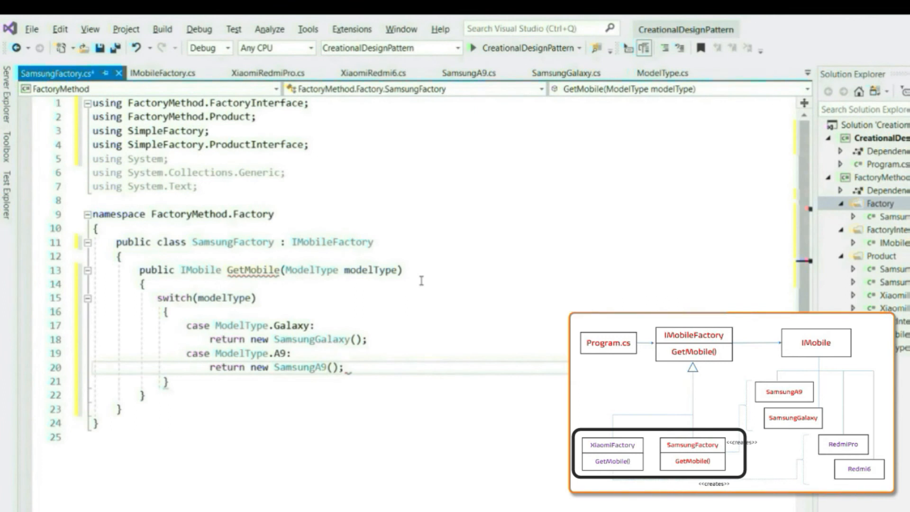
pyautogui.write('default:')
pyautogui.write('throw new Exception')
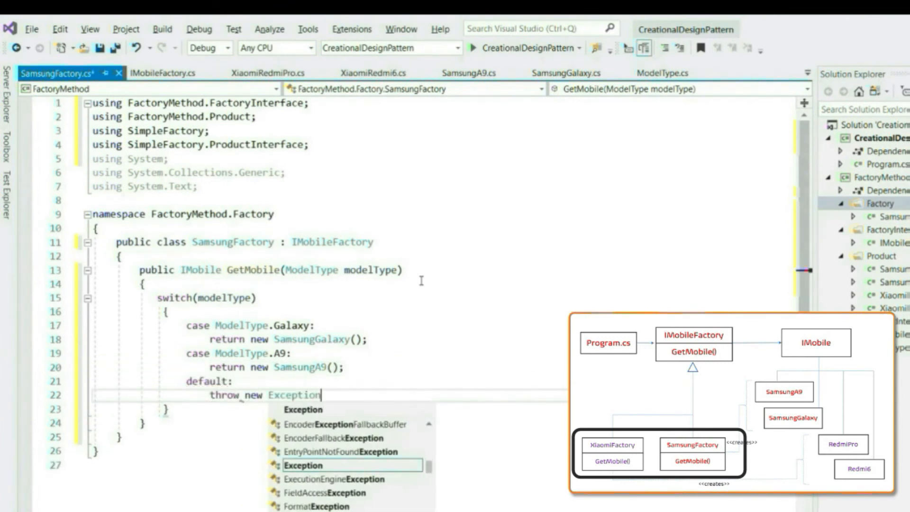
pyautogui.write('("Invalid model type");')
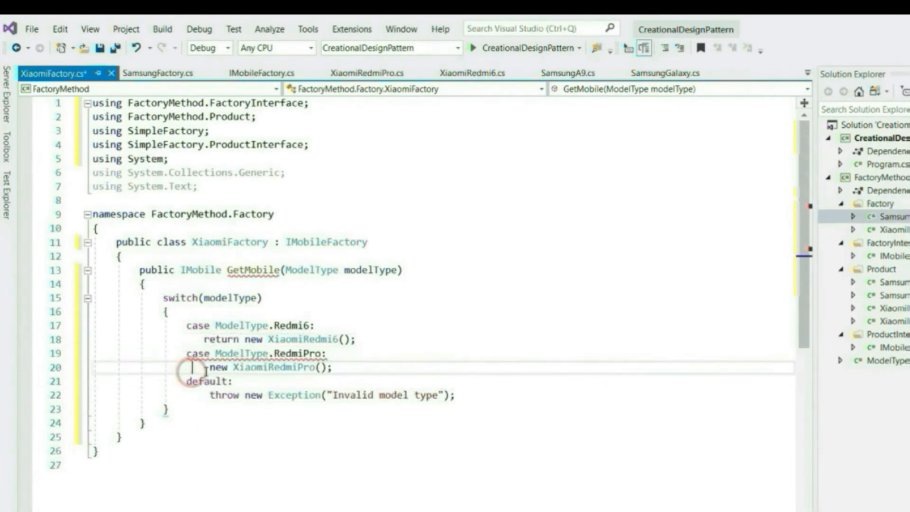
# - Insert the missing return before new XiaomiRedmiPro() in the RedmiPro case
pyautogui.write('return')
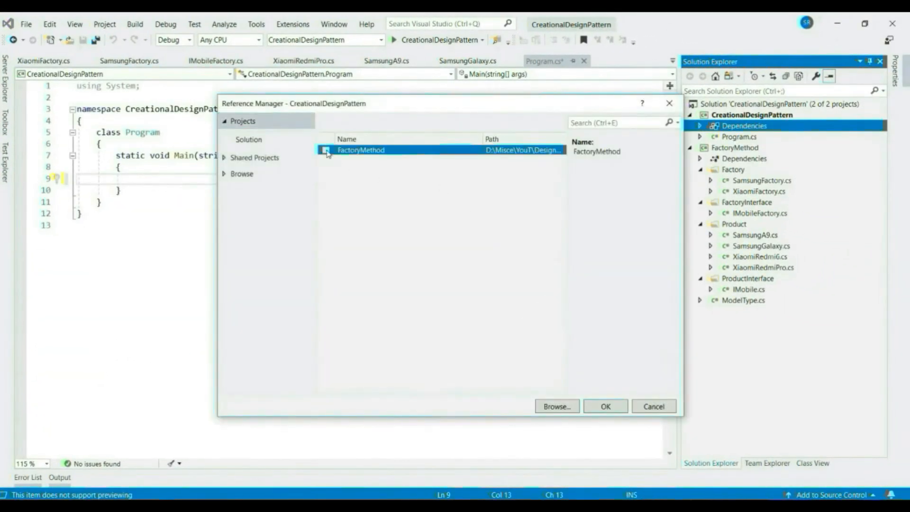
# - Reference FactoryMethod and write Main to create a XiaomiFactory and get a mobile by ModelType
pyautogui.click(325, 150)
pyautogui.write('IMobileFactory mobileFactory = new XiaomiFactory();')
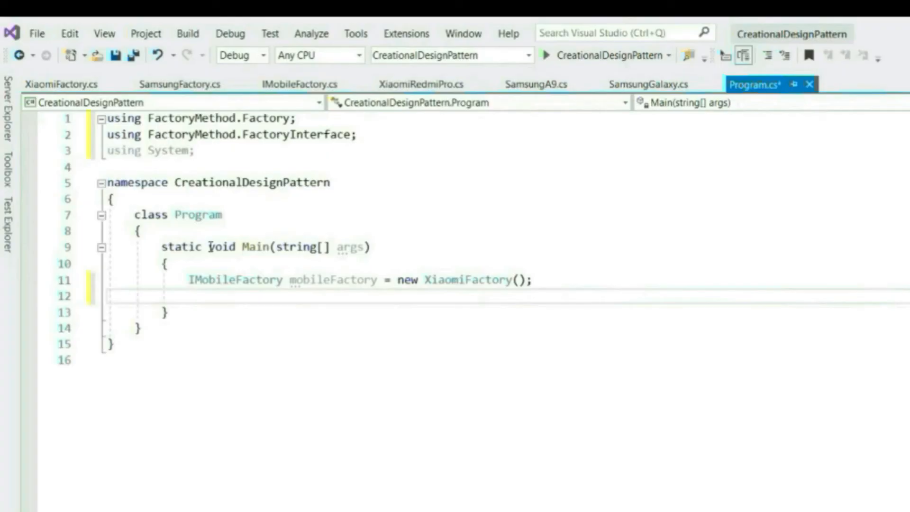
pyautogui.write('IMobile mobile = mobileFactory.GetMobile();')
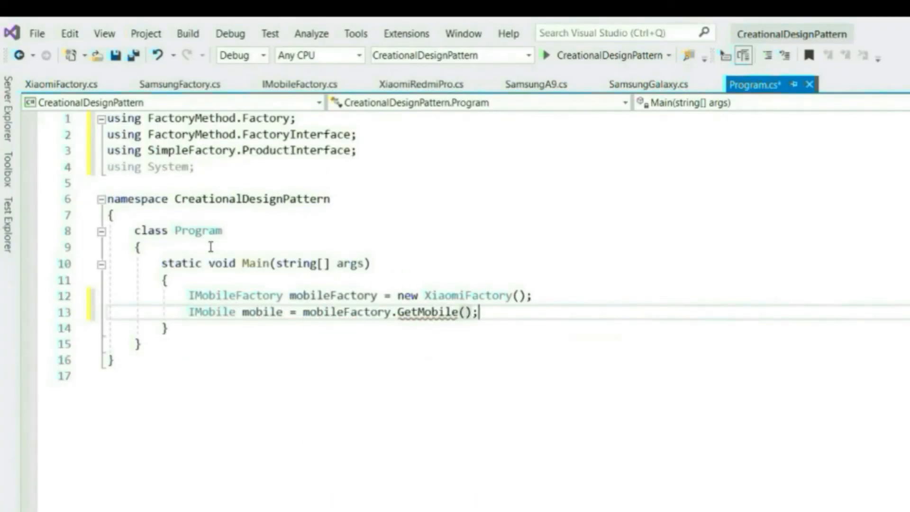
pyautogui.write('ModelType')
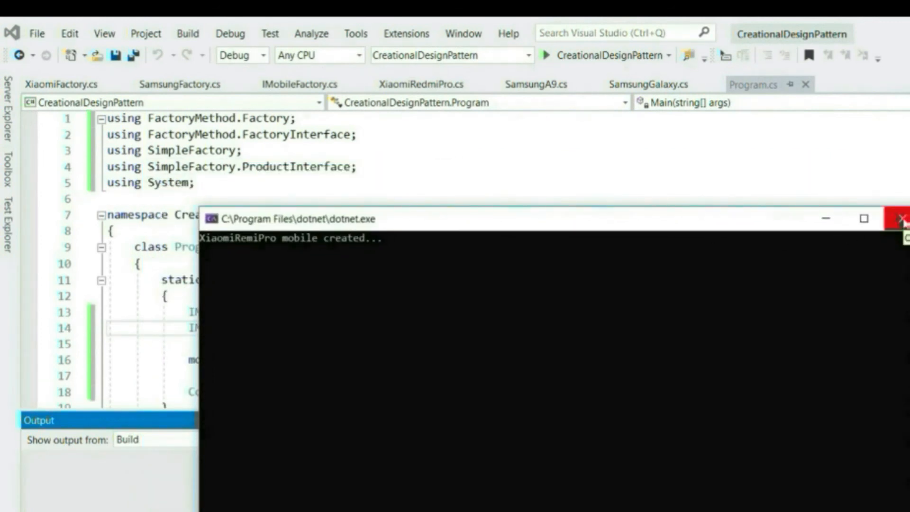
# - Switch Main to SamsungFactory requesting Galaxy and rerun, confirming "SamsungGalaxy mobile created"
pyautogui.click(902, 219)
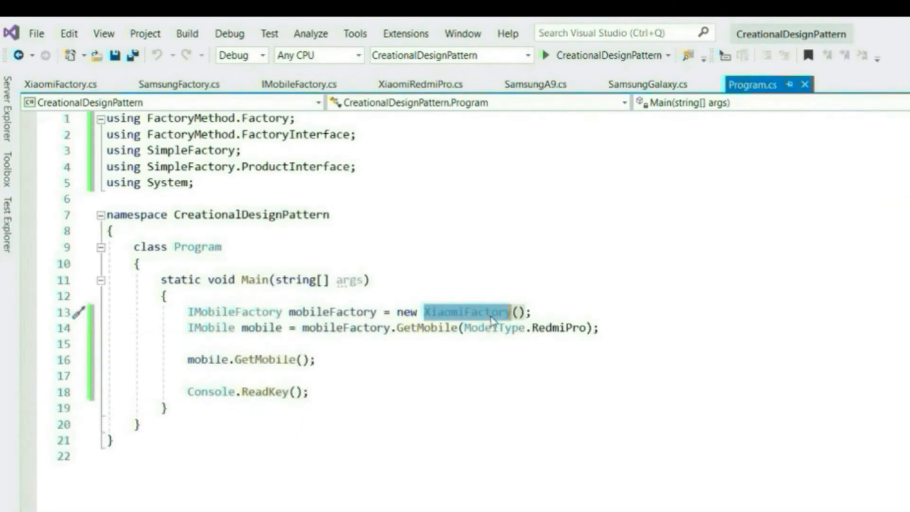
pyautogui.write('Samsung')
pyautogui.click(393, 327)
pyautogui.write('Galaxy')
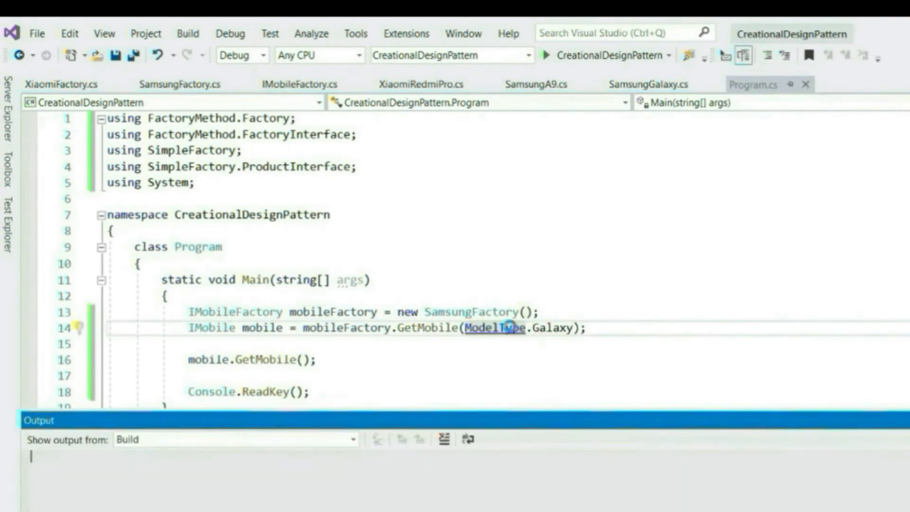
pyautogui.click(544, 55)
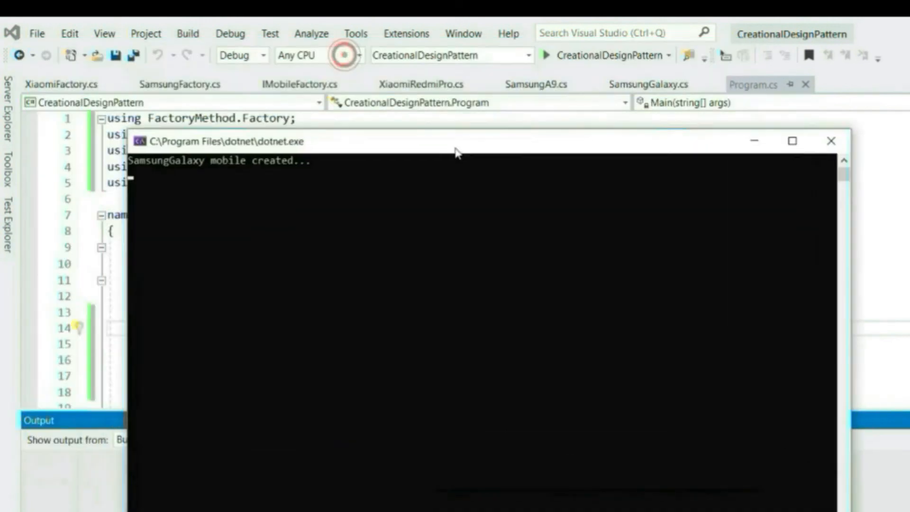
pyautogui.click(830, 141)
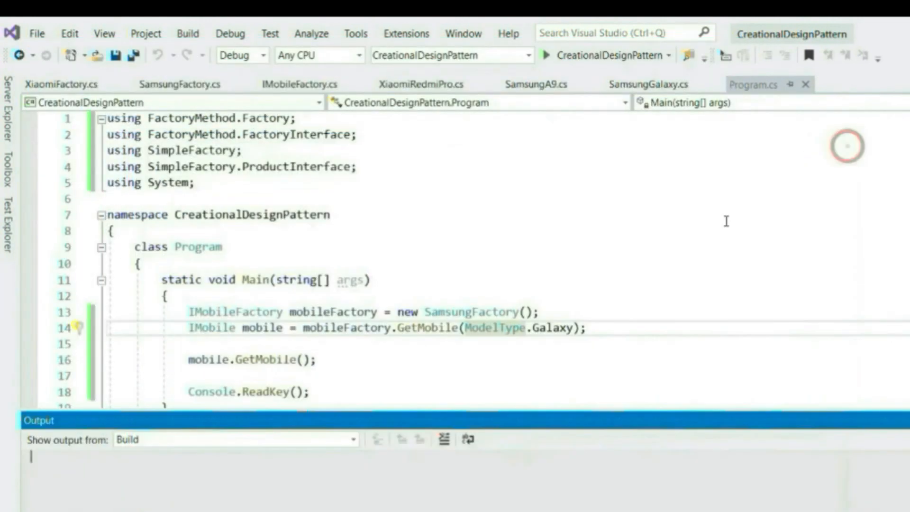